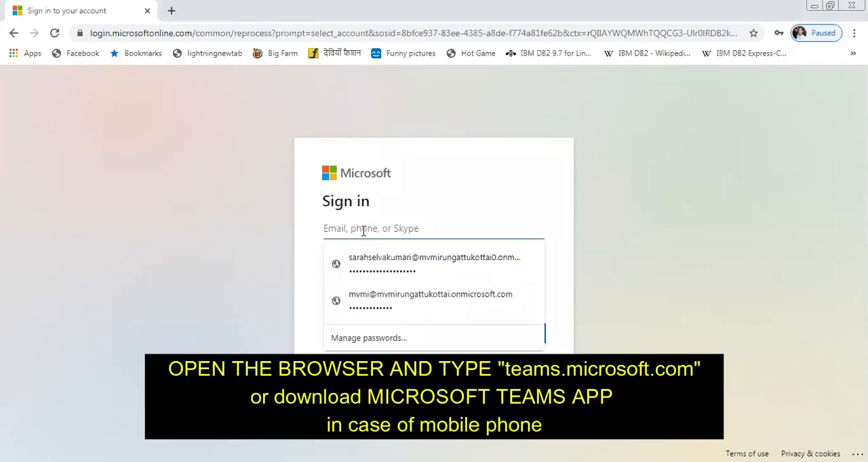
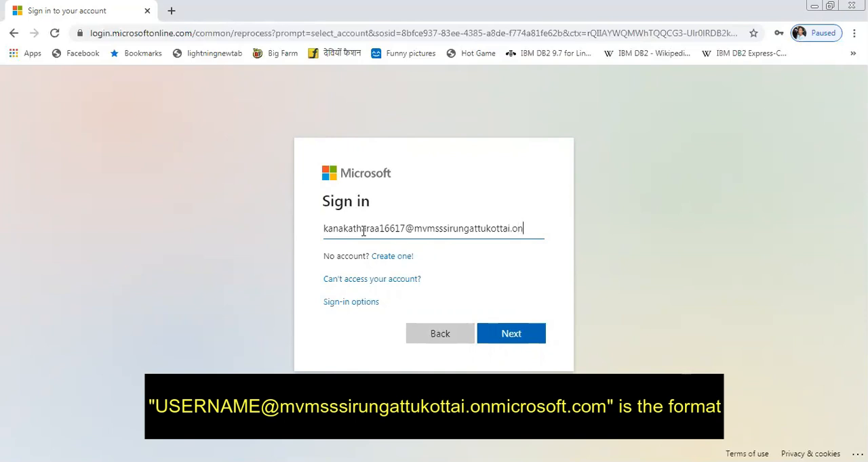
- Continue to the password step, enter the account password and sign in
click(511, 333)
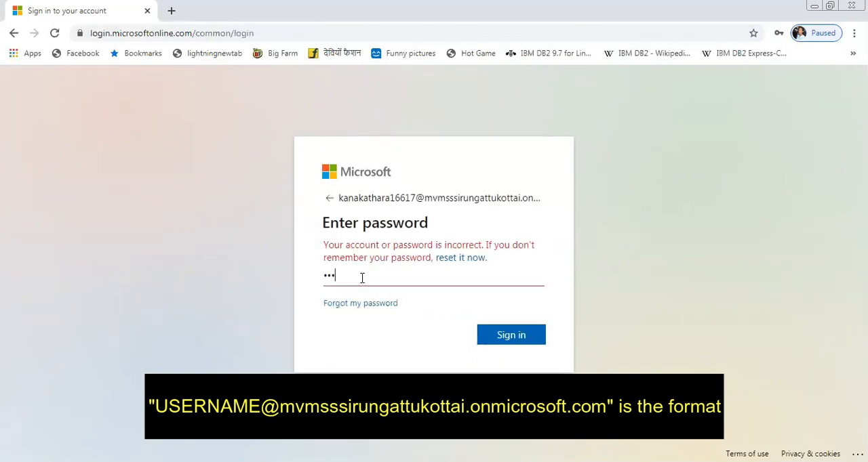
text(password)
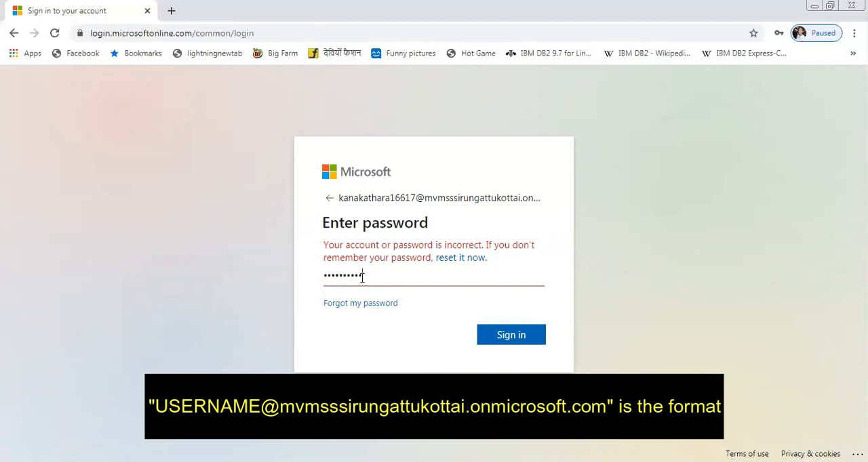
mouse_move(482, 362)
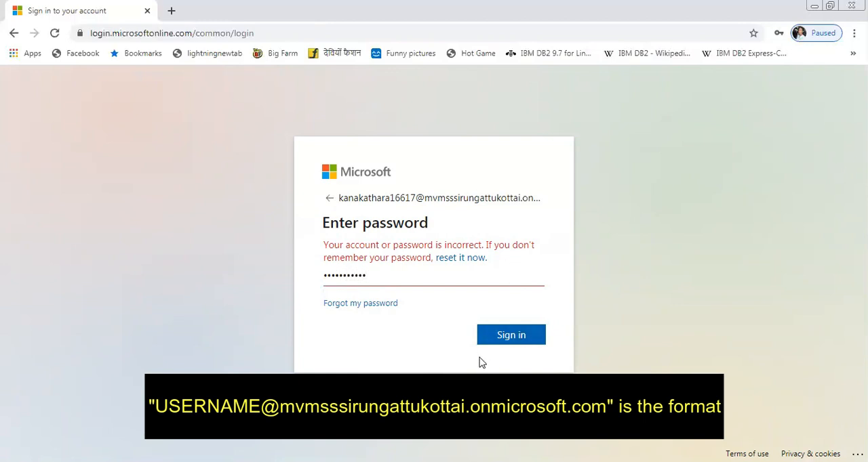
mouse_move(511, 335)
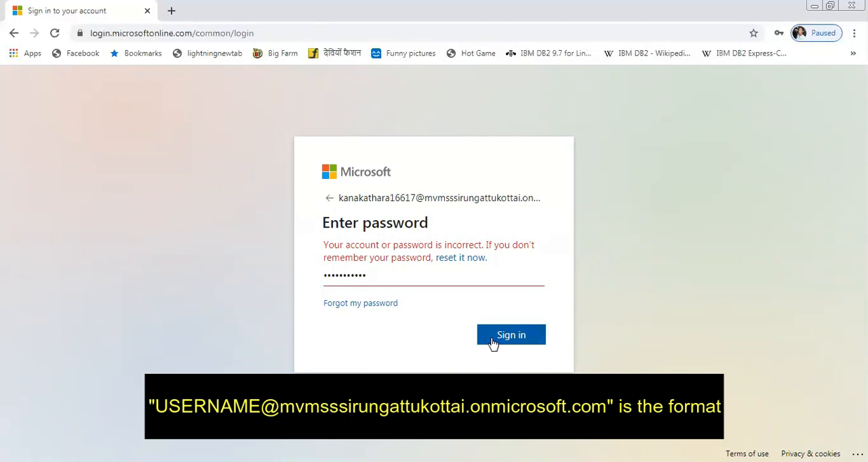
click(510, 335)
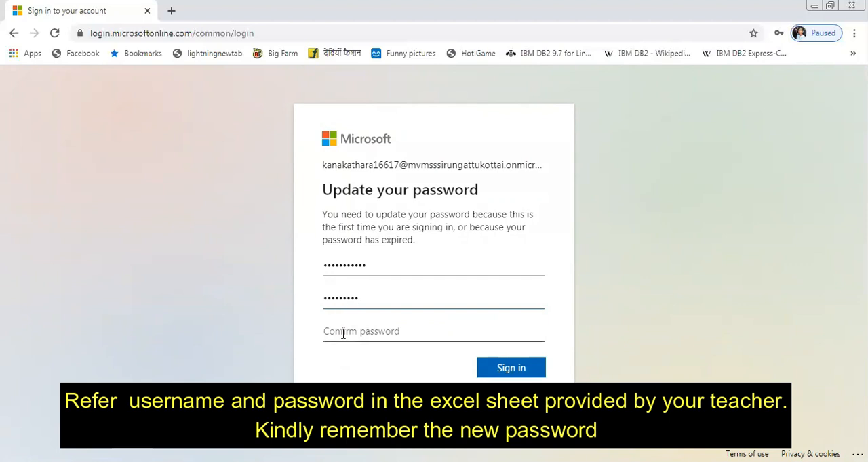
- Confirm the new password on Update your password and sign in
text(•••)
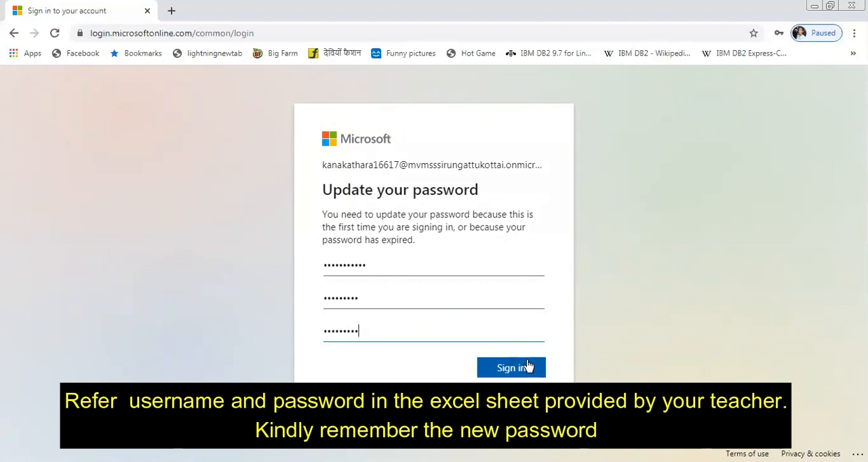
click(511, 368)
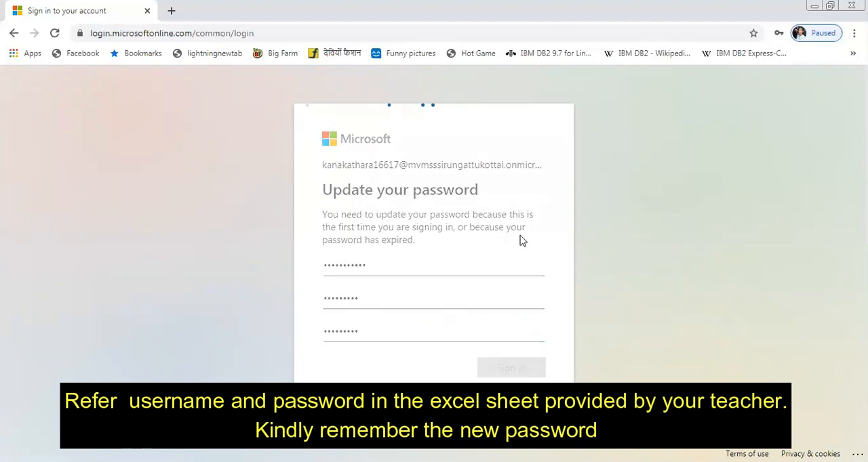
click(511, 368)
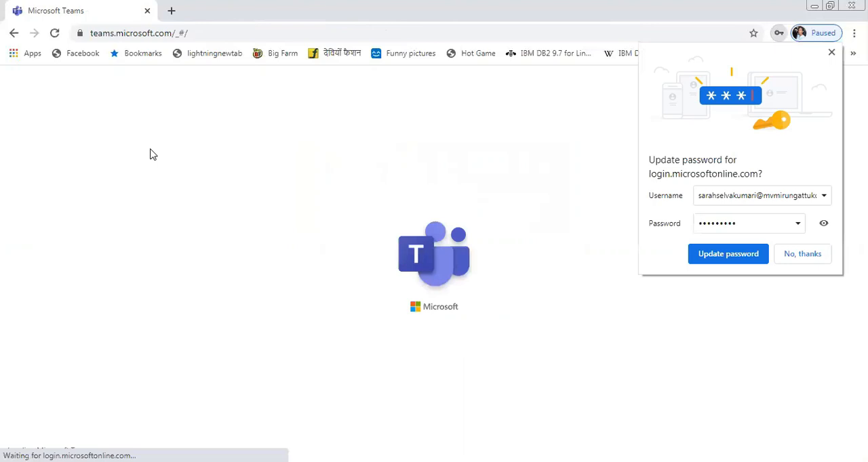
- Dismiss the save-password offer and switch to the Teams view
click(802, 253)
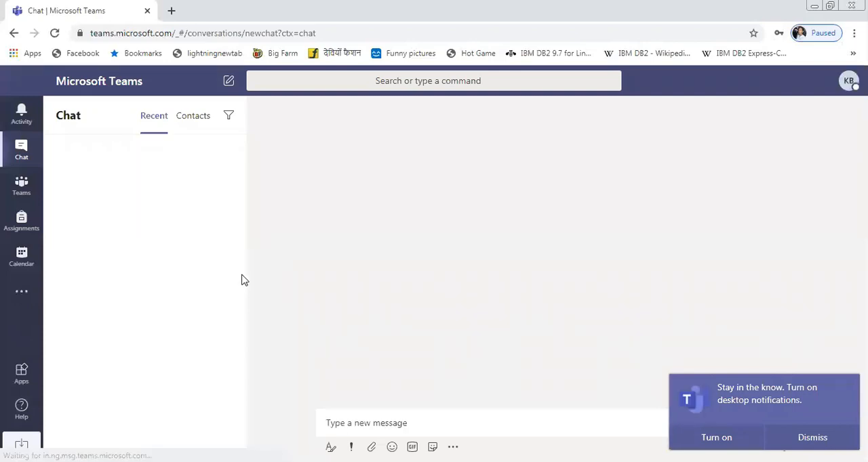
click(229, 80)
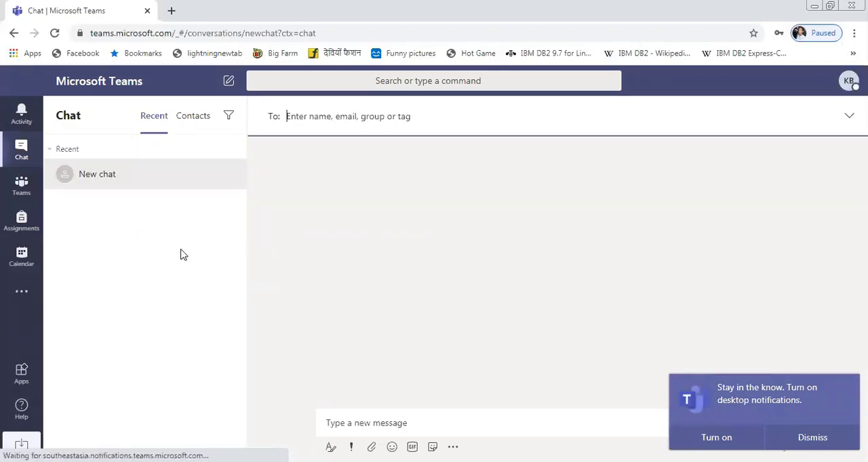
mouse_move(21, 256)
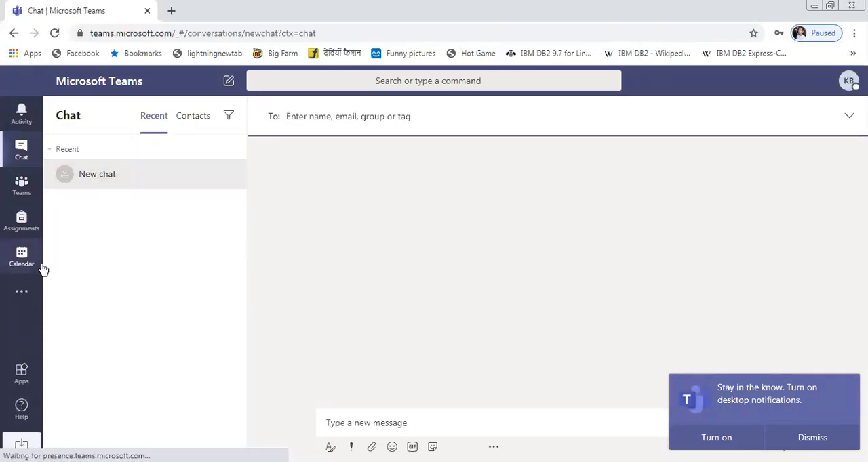
mouse_move(31, 196)
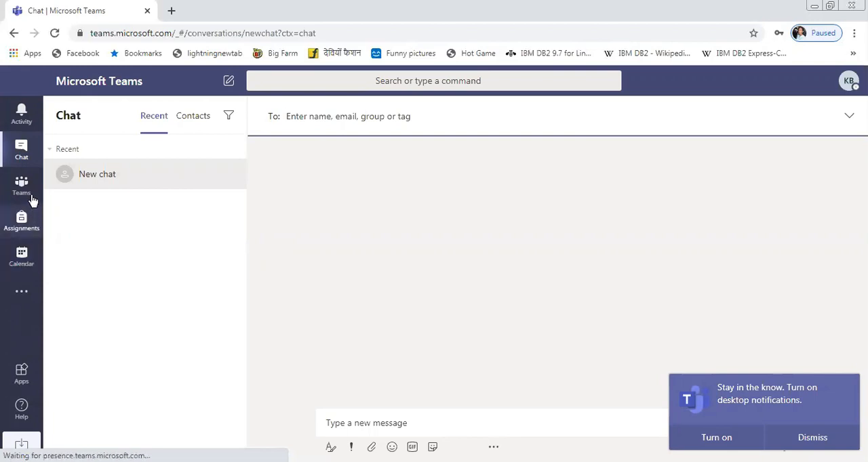
click(21, 185)
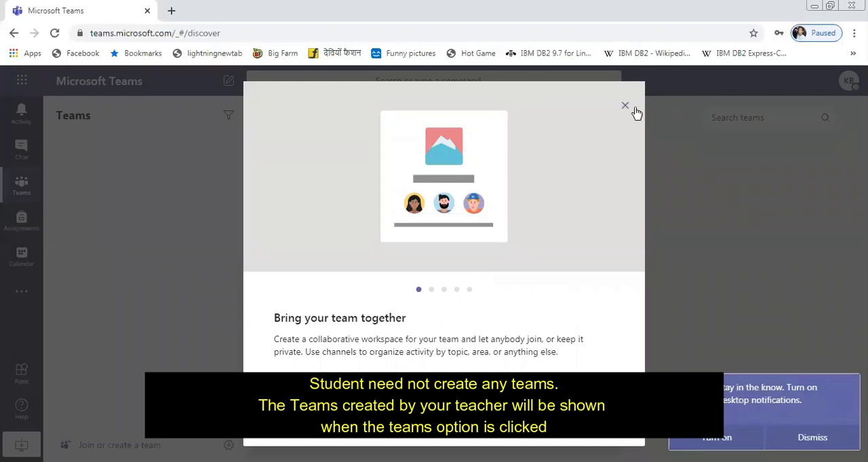
- Close the Teams welcome tour to show the Join or create a team page
click(625, 106)
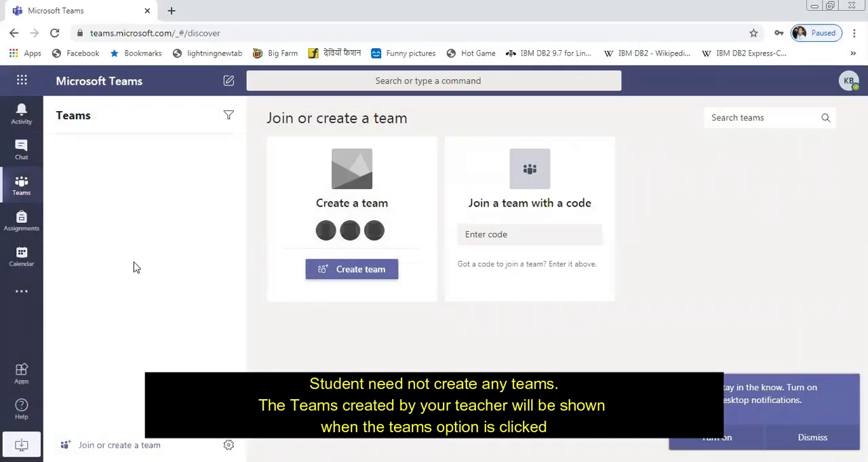
mouse_move(21, 148)
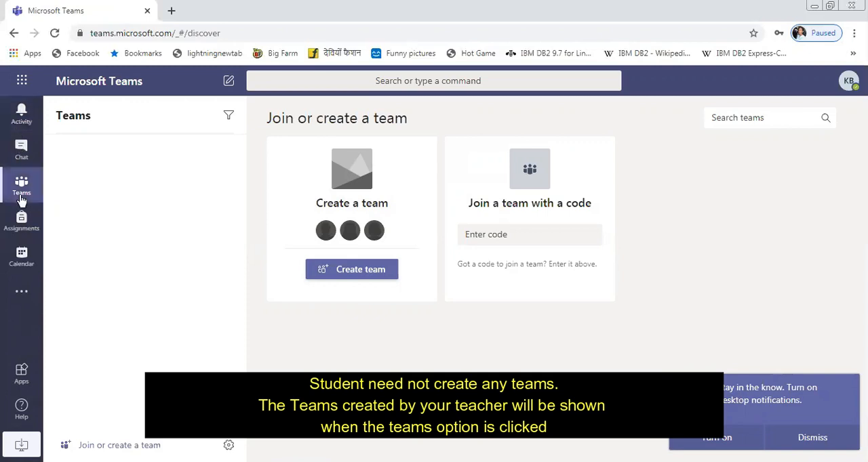
mouse_move(433, 269)
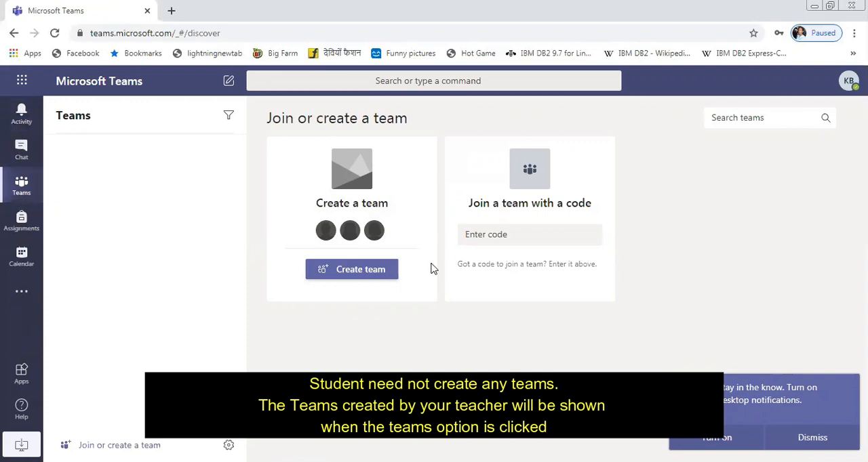
mouse_move(212, 228)
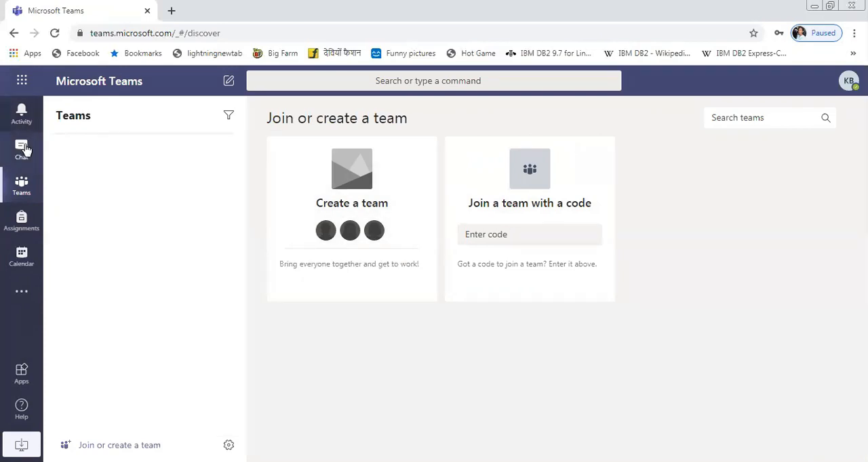
mouse_move(21, 256)
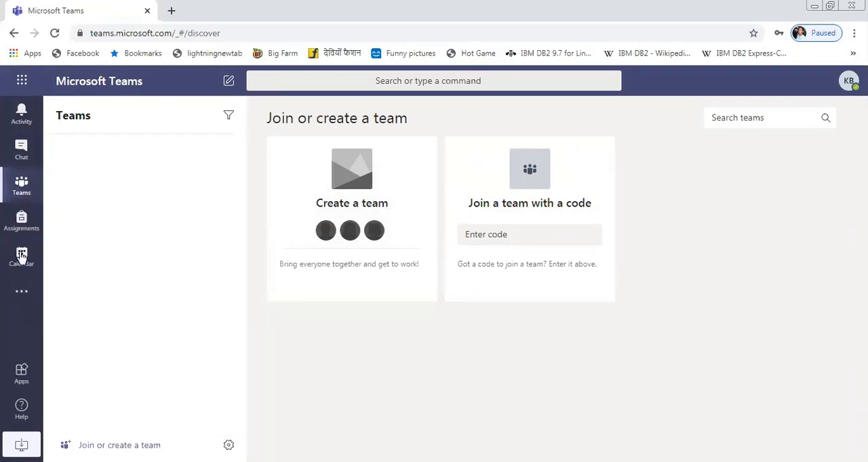
mouse_move(179, 216)
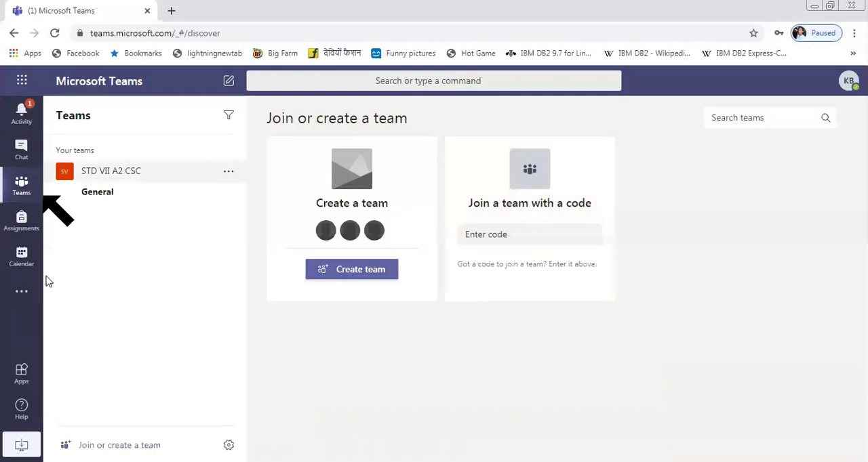
mouse_move(82, 191)
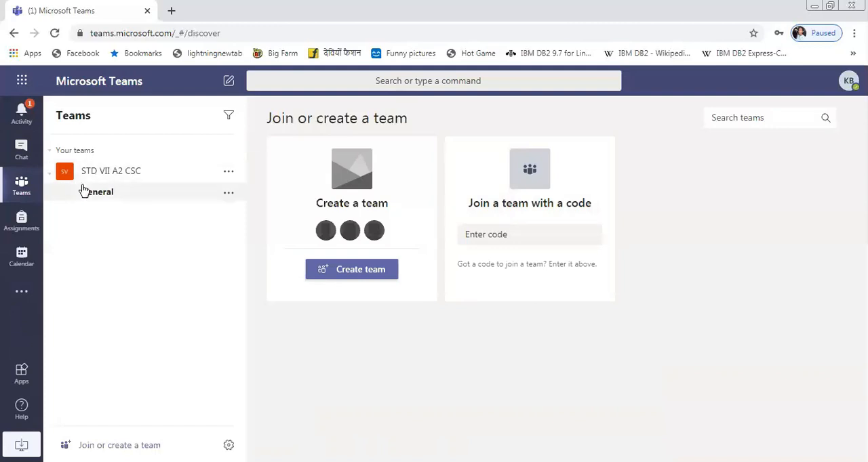
- Show the Posts of the General channel under STD VII A2 CSC
click(97, 192)
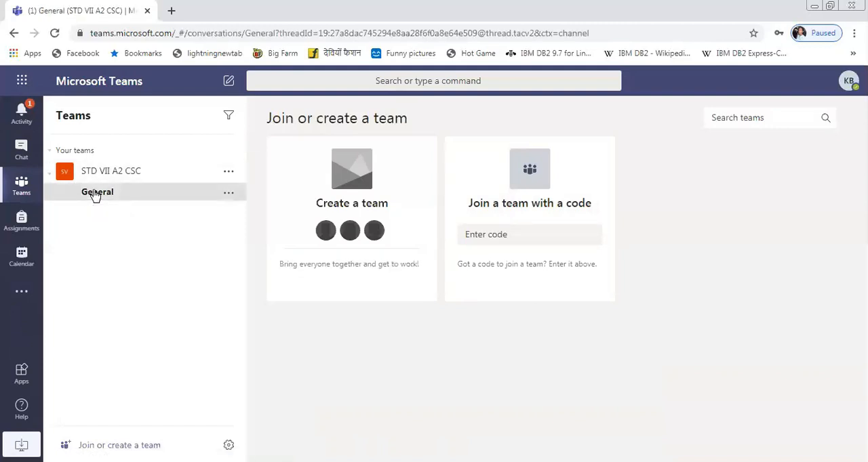
click(97, 192)
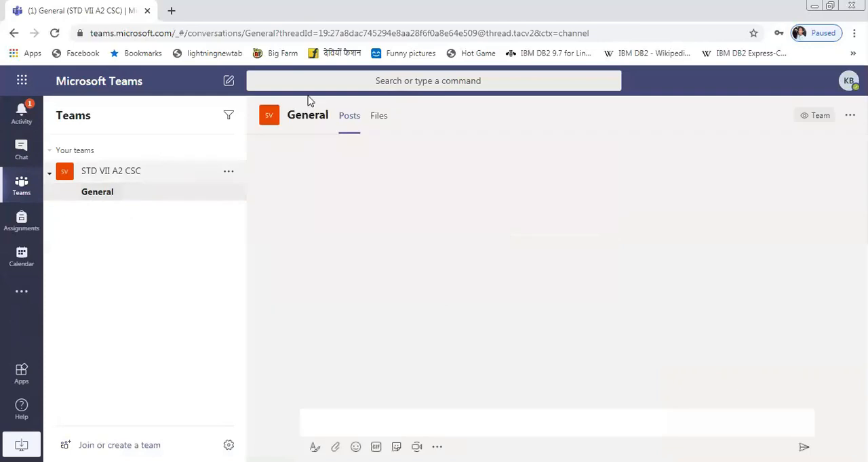
click(97, 192)
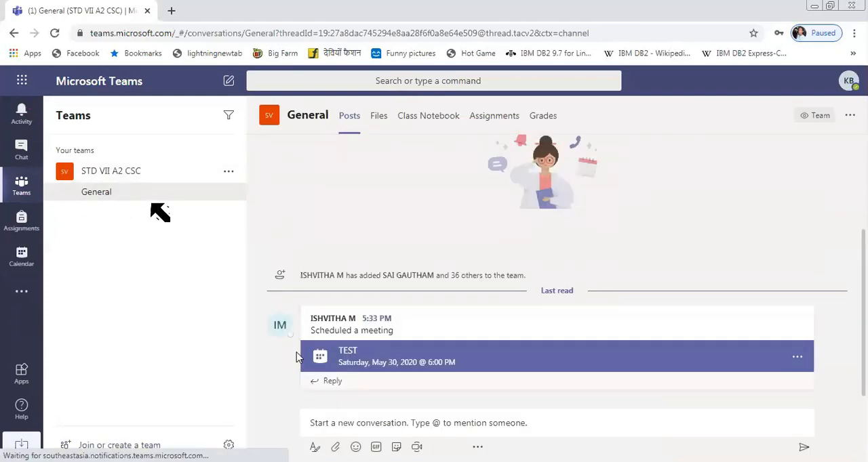
mouse_move(358, 356)
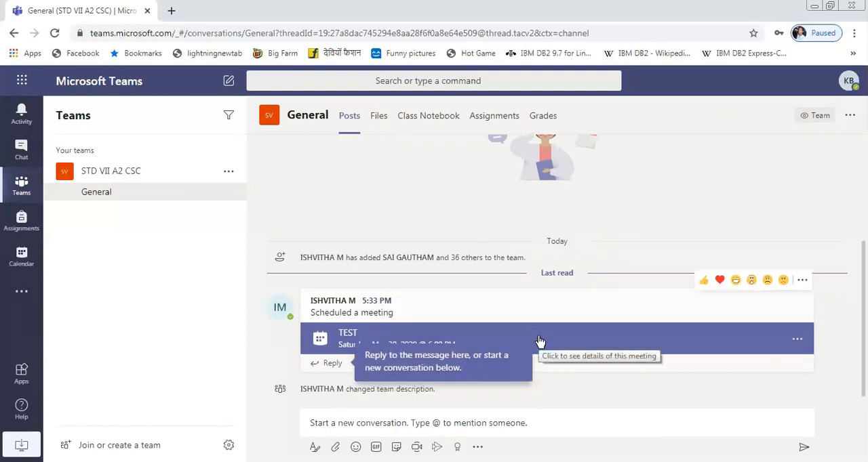
mouse_move(522, 417)
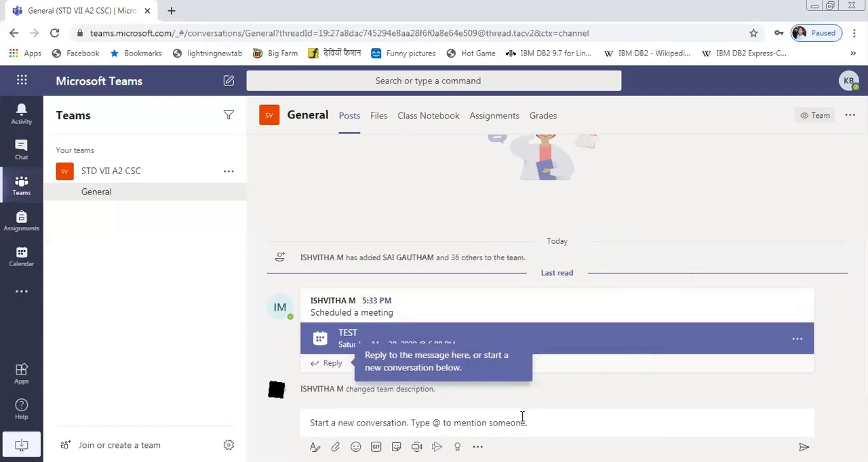
mouse_move(455, 407)
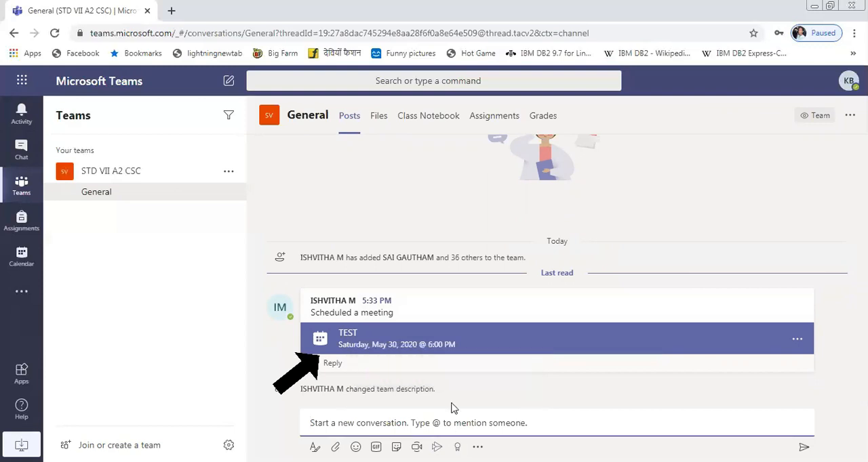
mouse_move(448, 354)
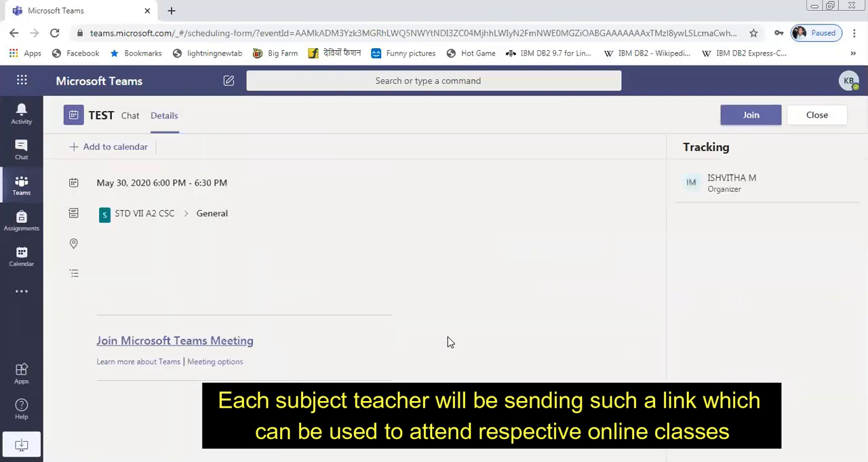
mouse_move(236, 276)
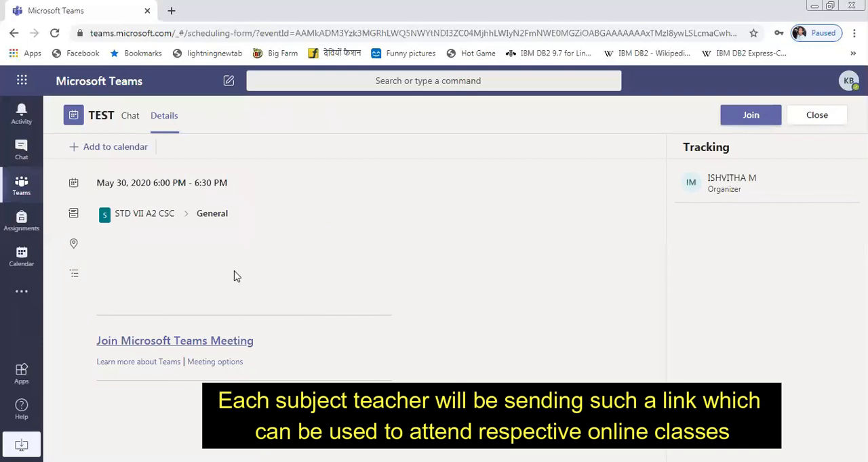
mouse_move(162, 343)
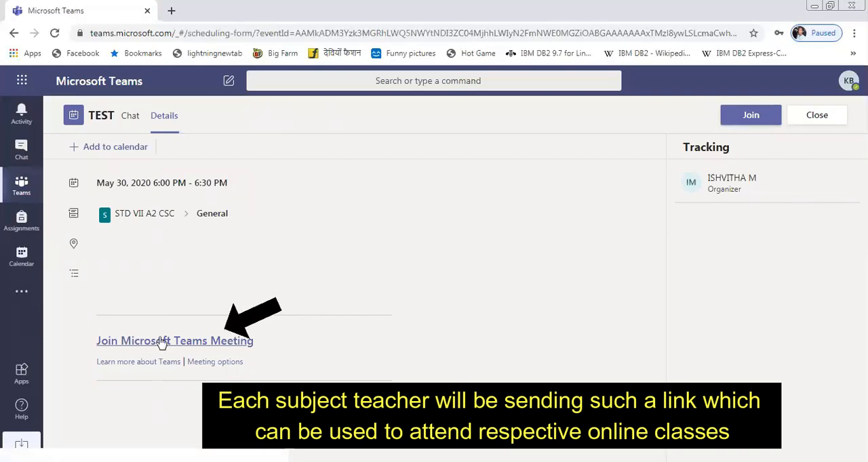
mouse_move(174, 341)
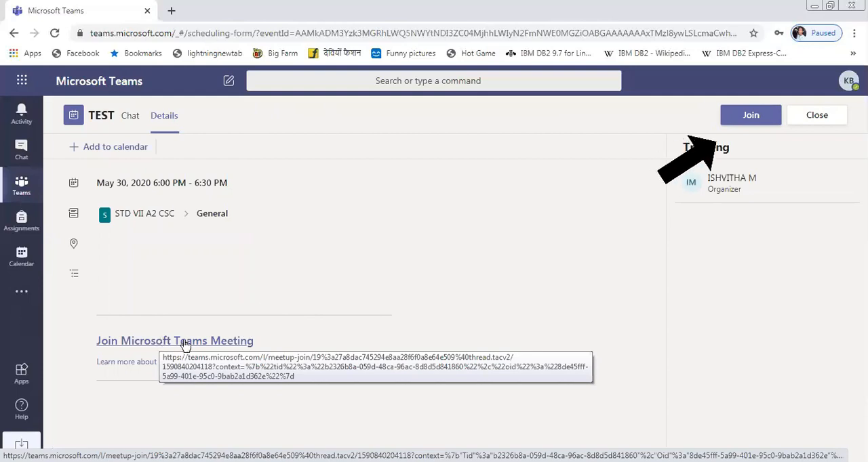
mouse_move(111, 323)
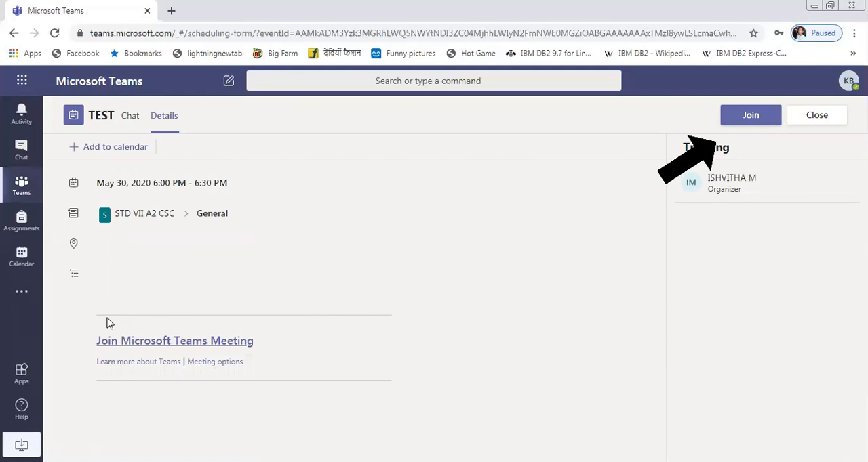
mouse_move(21, 224)
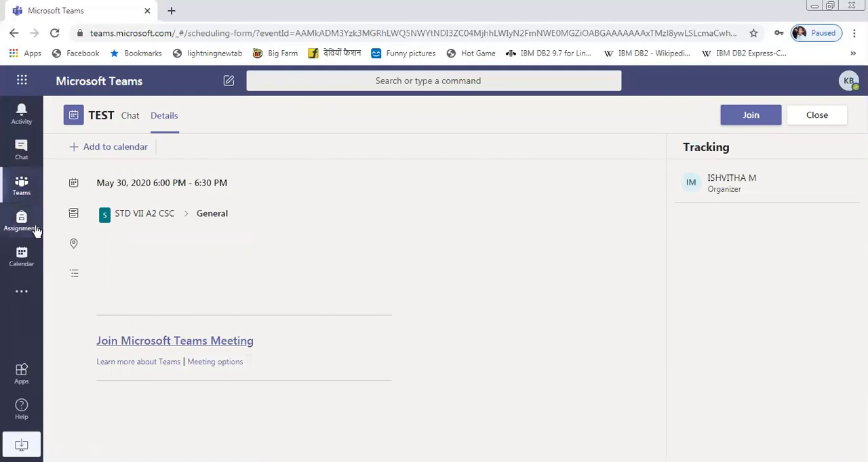